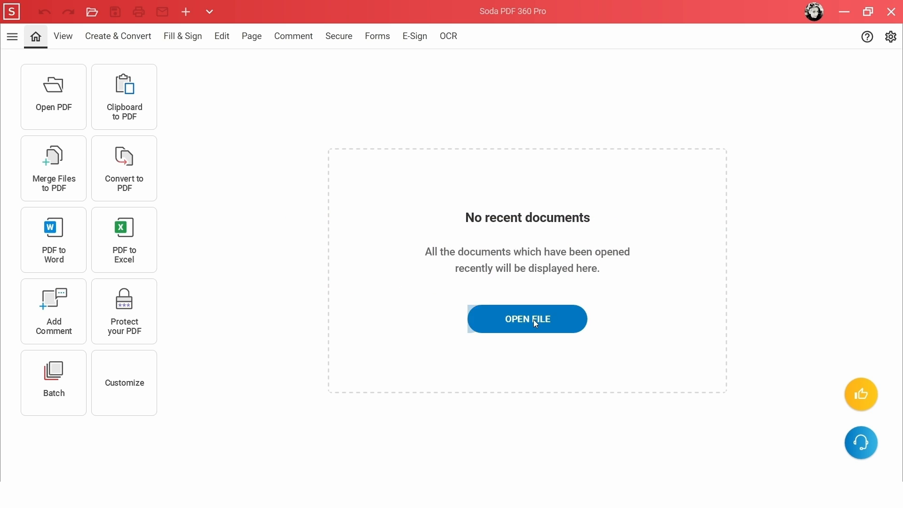
# Step: Open The Annex.pdf from the Home screen and scroll its cover page
pyautogui.click(527, 318)
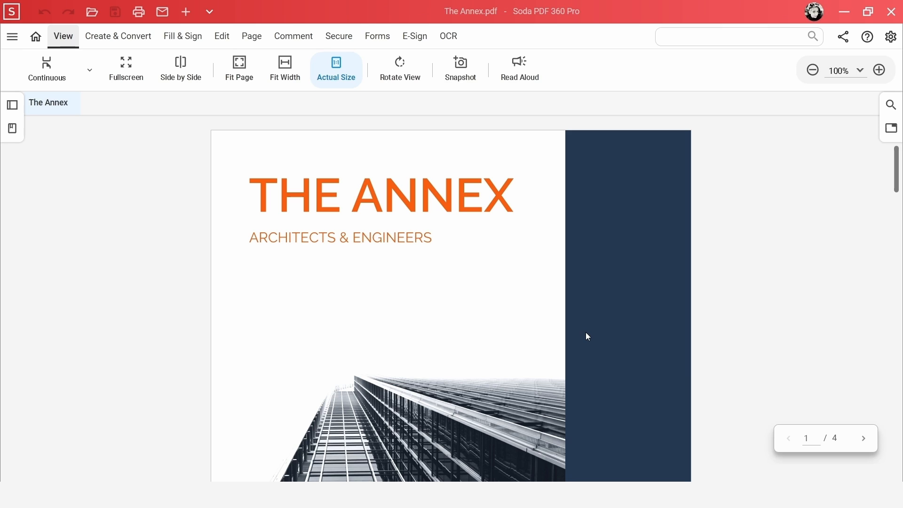
pyautogui.scroll(-3)
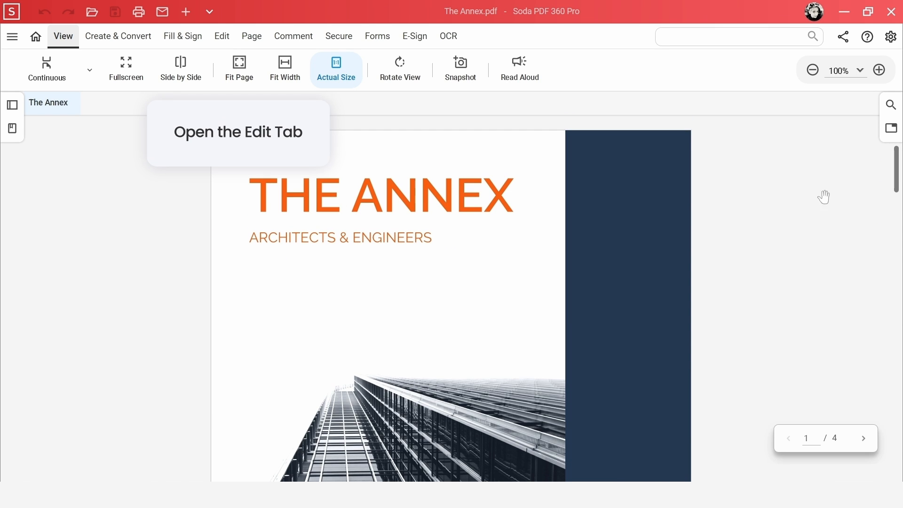
pyautogui.moveTo(221, 36)
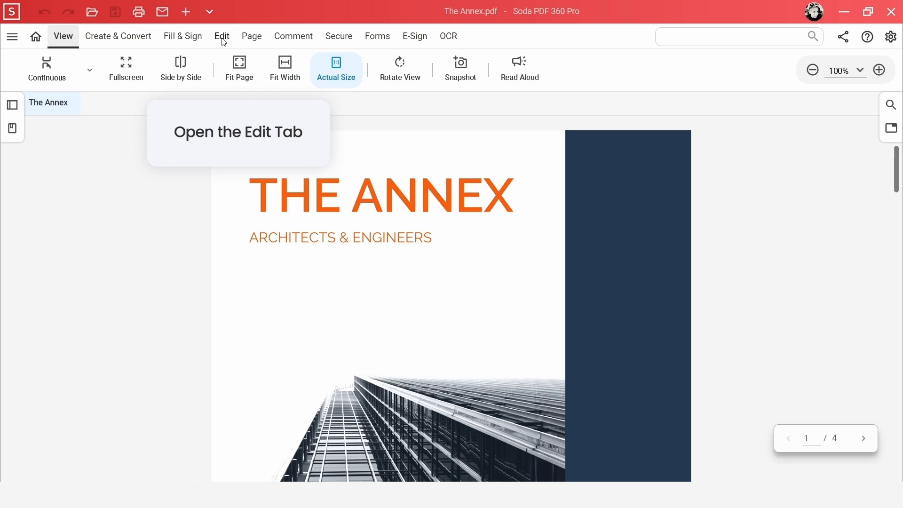
# Step: Switch the document to Edit mode and place a new text box under the subtitle
pyautogui.click(221, 36)
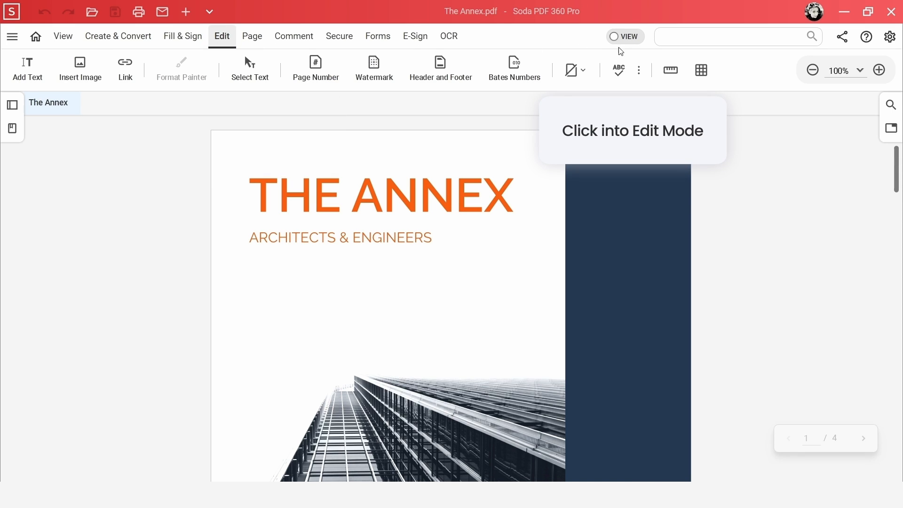
pyautogui.click(625, 37)
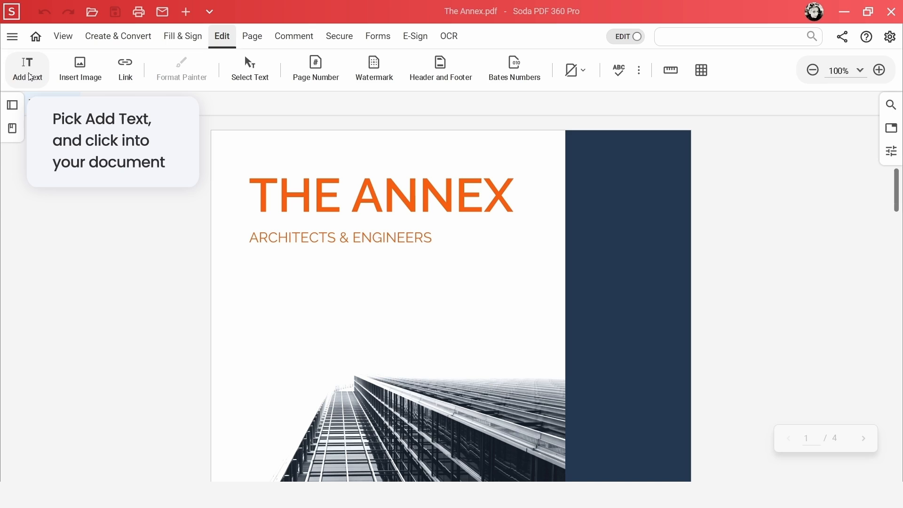
pyautogui.click(283, 262)
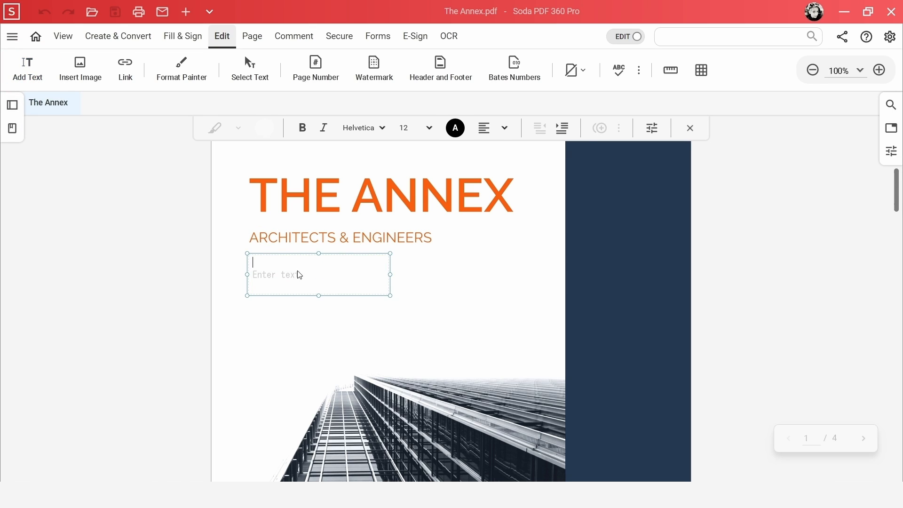
pyautogui.click(689, 128)
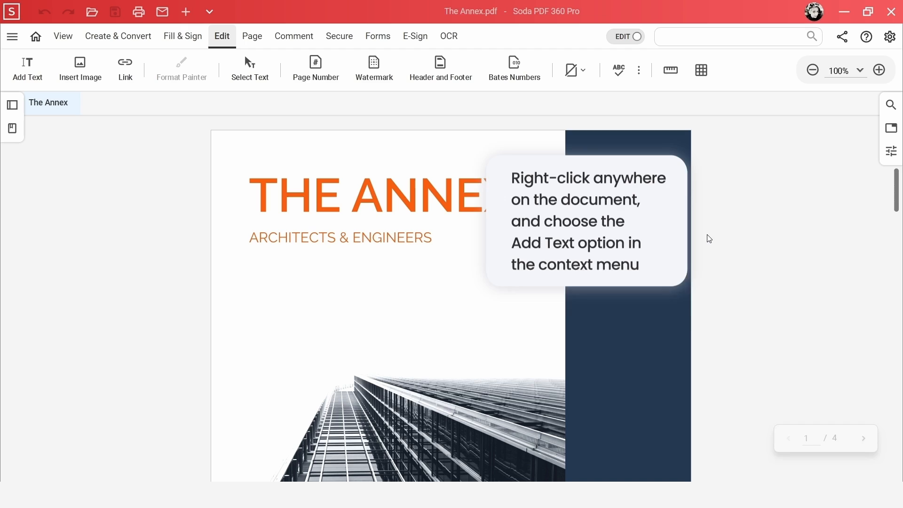
# Step: Place an enlarged text box below the subtitle and type 'BRILLIANT IDEAS'
pyautogui.rightClick(708, 239)
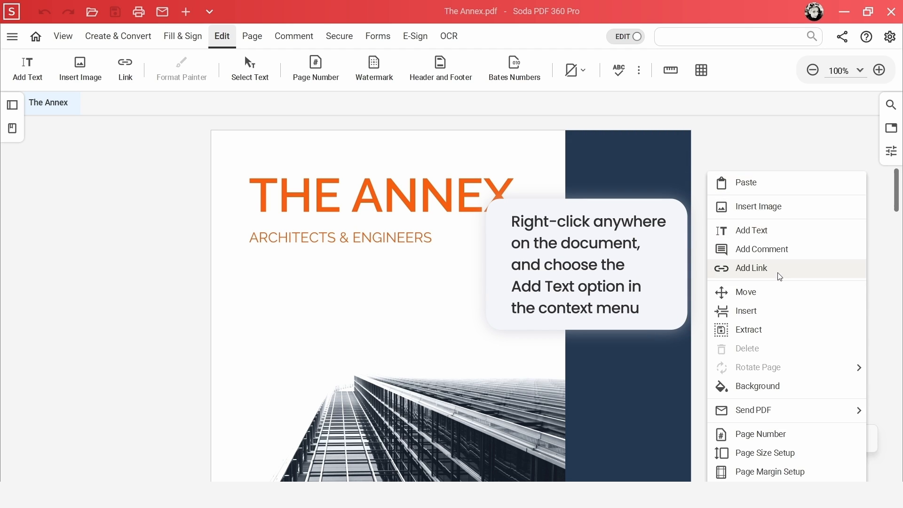
pyautogui.click(747, 235)
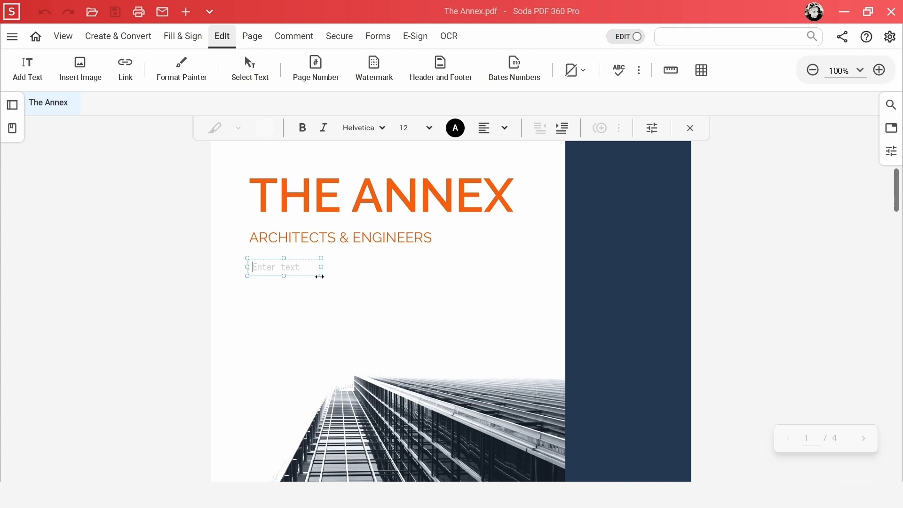
pyautogui.click(283, 266)
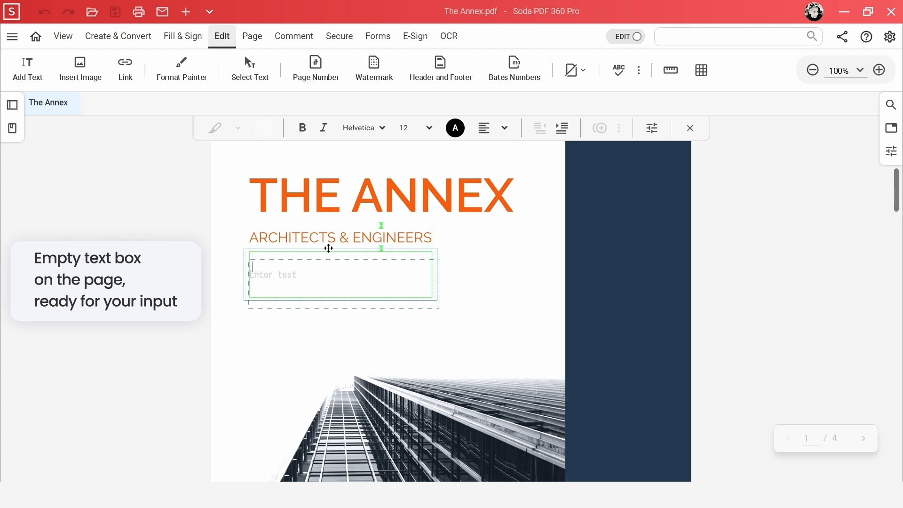
pyautogui.click(399, 285)
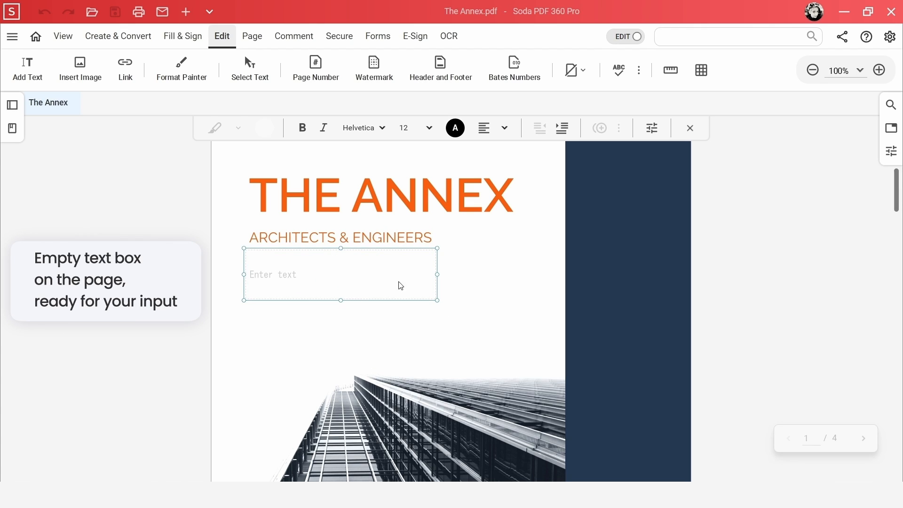
pyautogui.moveTo(258, 283)
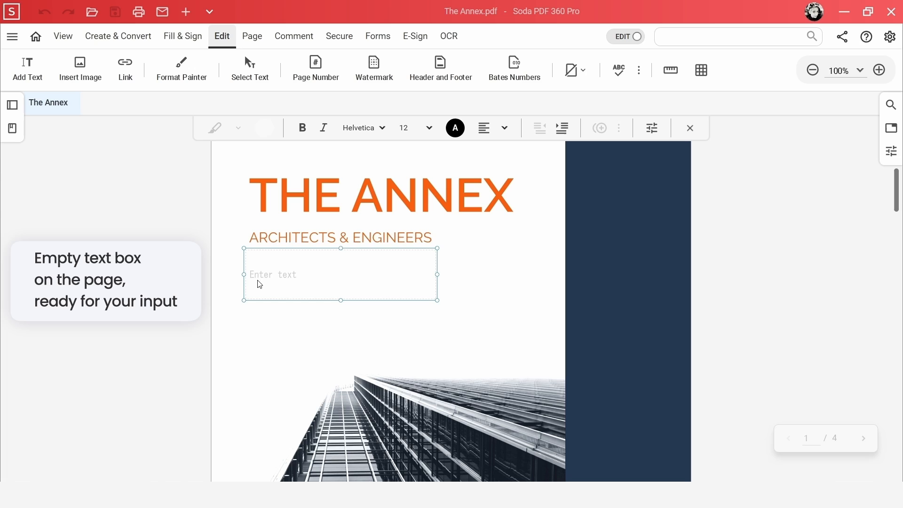
pyautogui.write('BR')
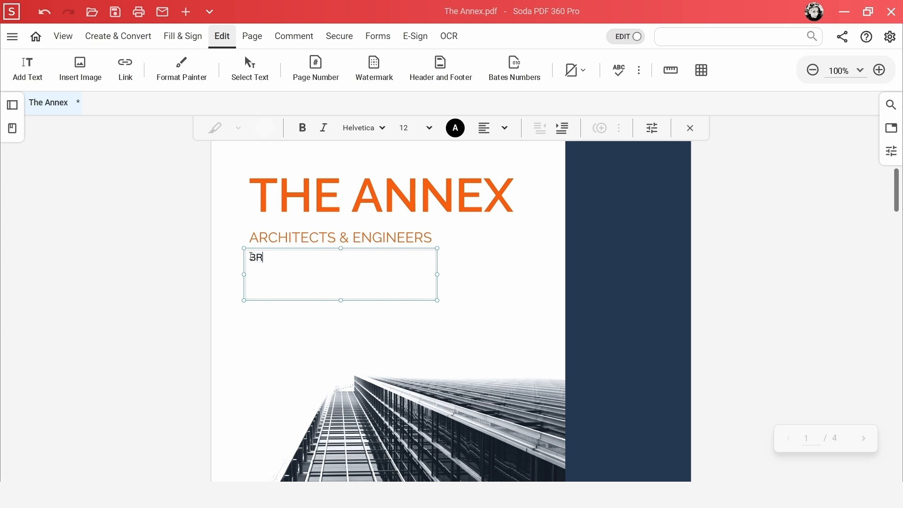
pyautogui.write('ILLIANT IDEAS')
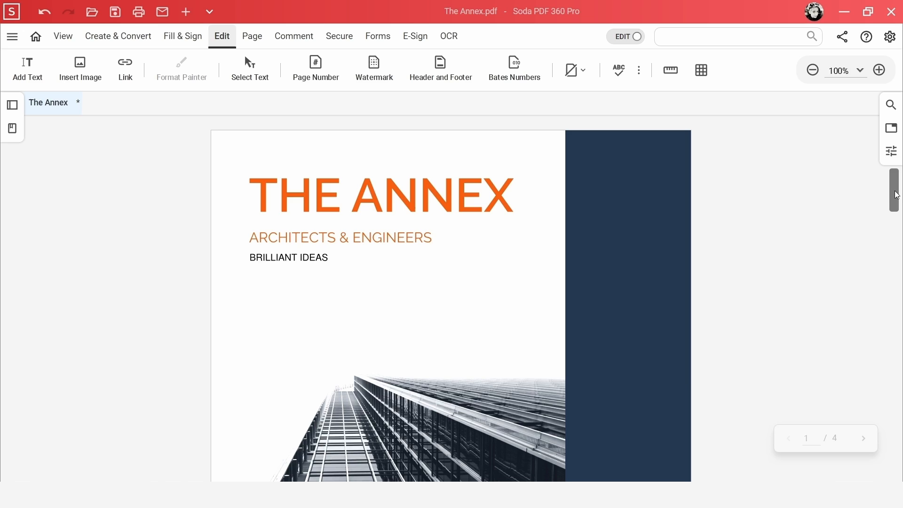
# Step: Edit the ANNUAL REPORT year text, then scroll through all four pages and back
pyautogui.scroll(-3)
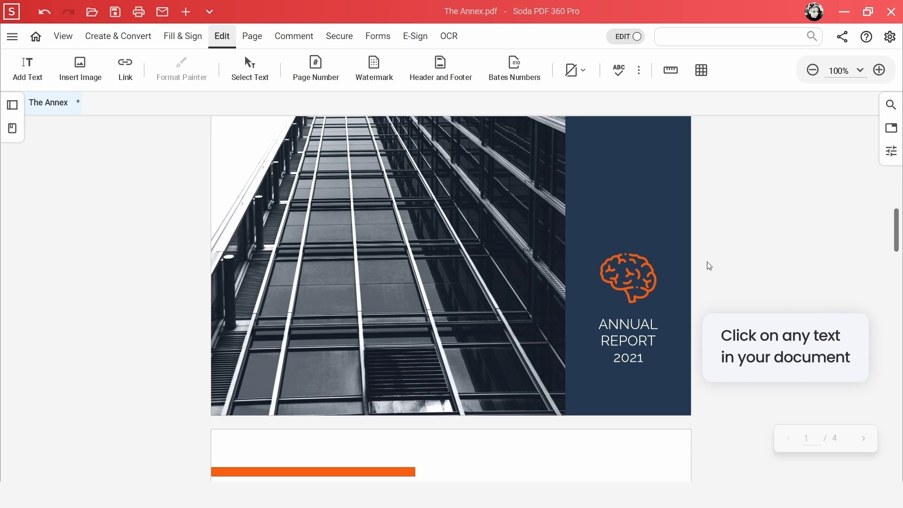
pyautogui.click(626, 340)
pyautogui.write('2022')
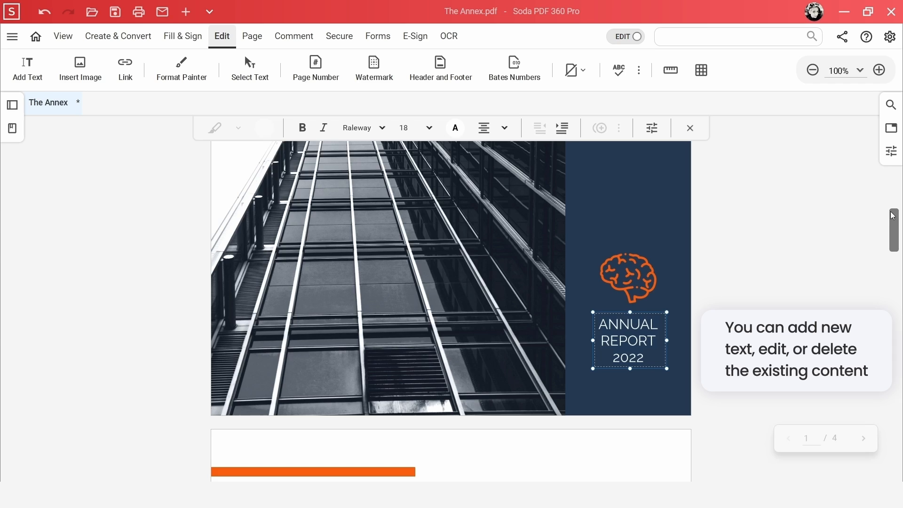
pyautogui.scroll(-3)
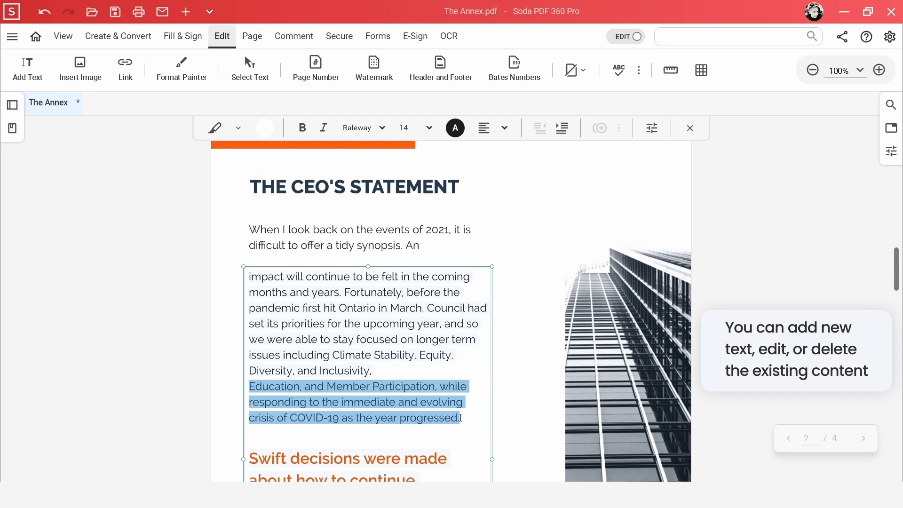
pyautogui.scroll(-3)
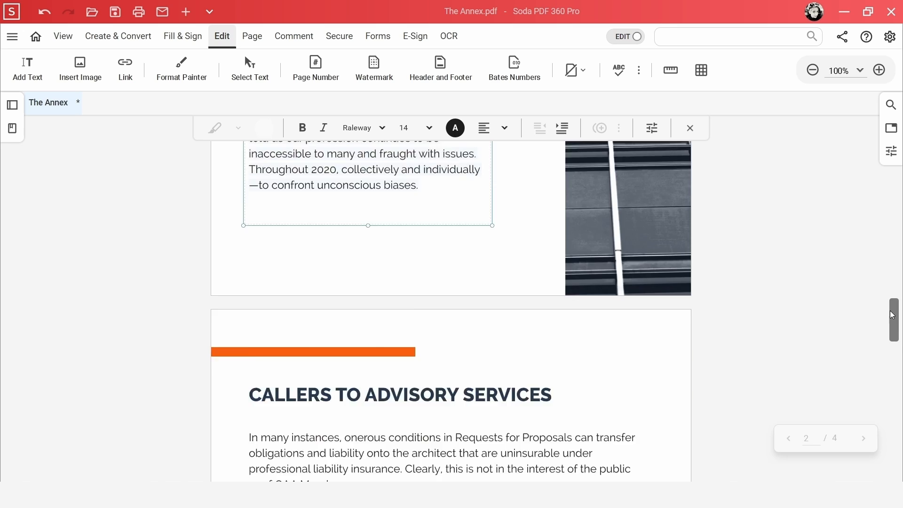
pyautogui.scroll(-3)
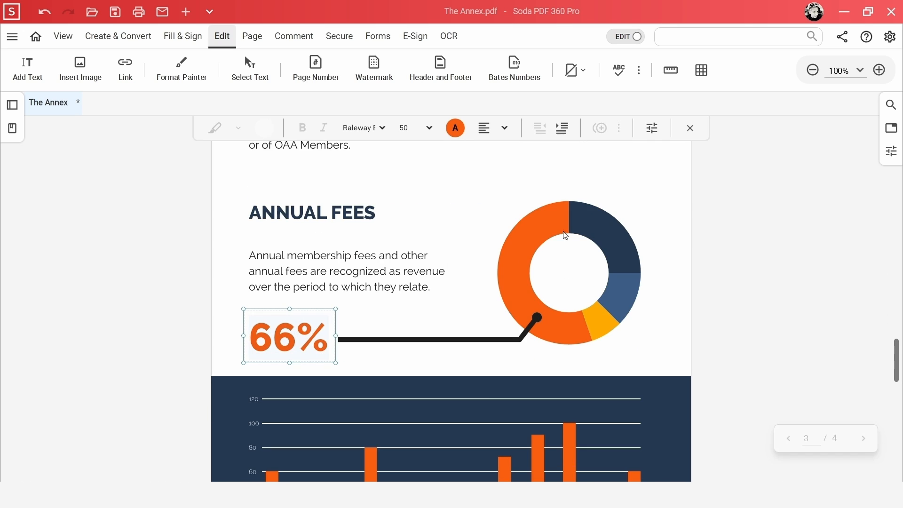
pyautogui.scroll(-3)
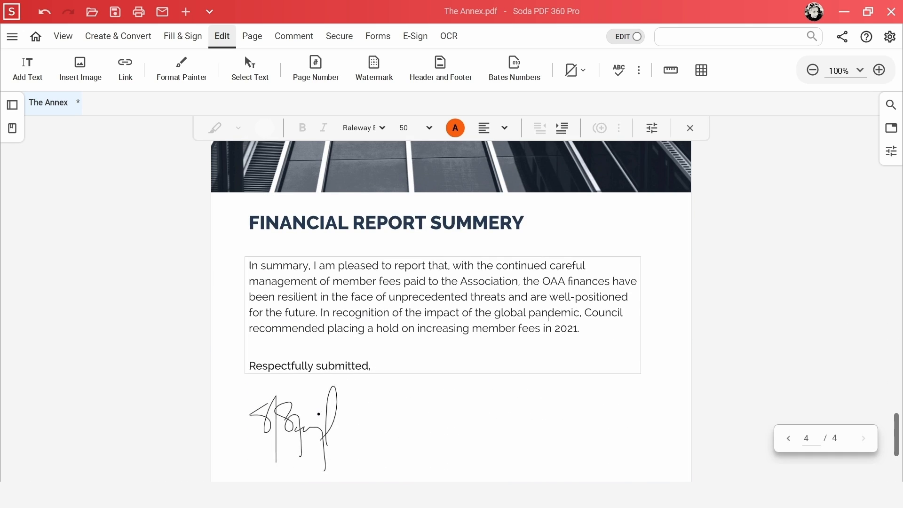
pyautogui.scroll(3)
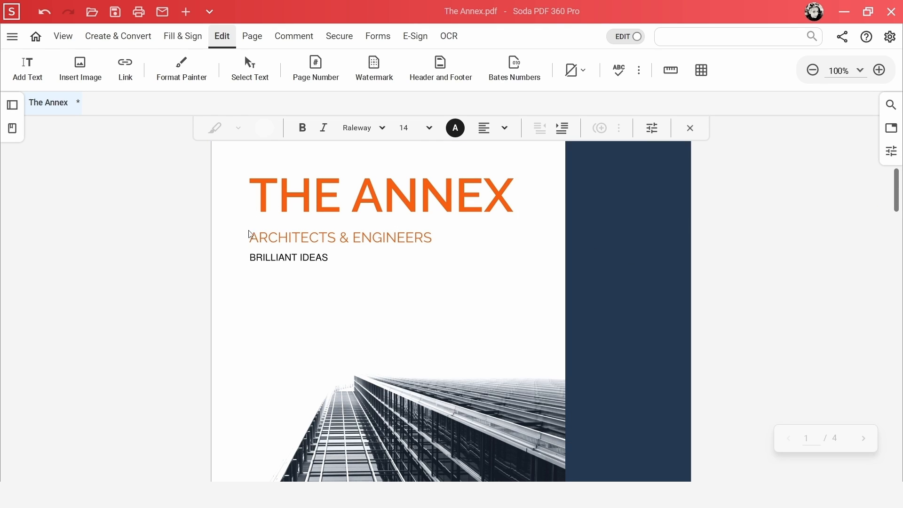
# Step: Select BRILLIANT IDEAS and apply the dark navy recent font colour
pyautogui.click(289, 257)
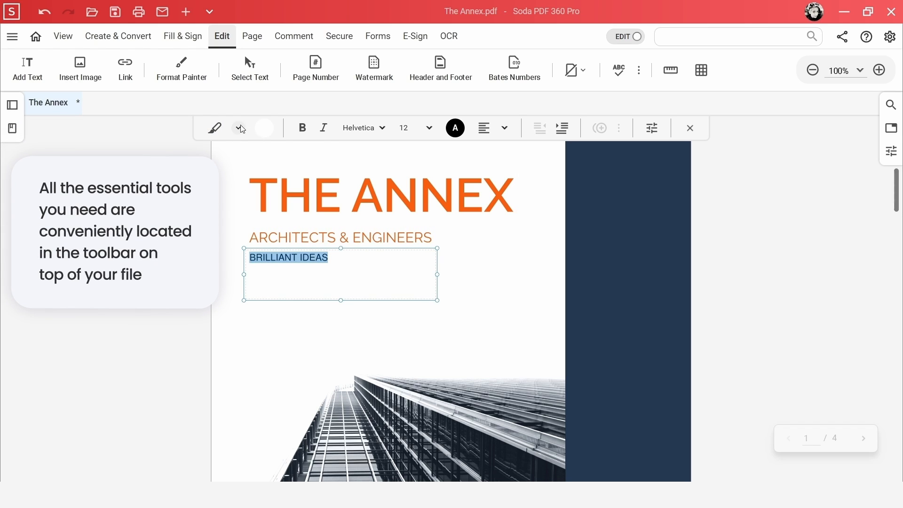
pyautogui.click(238, 128)
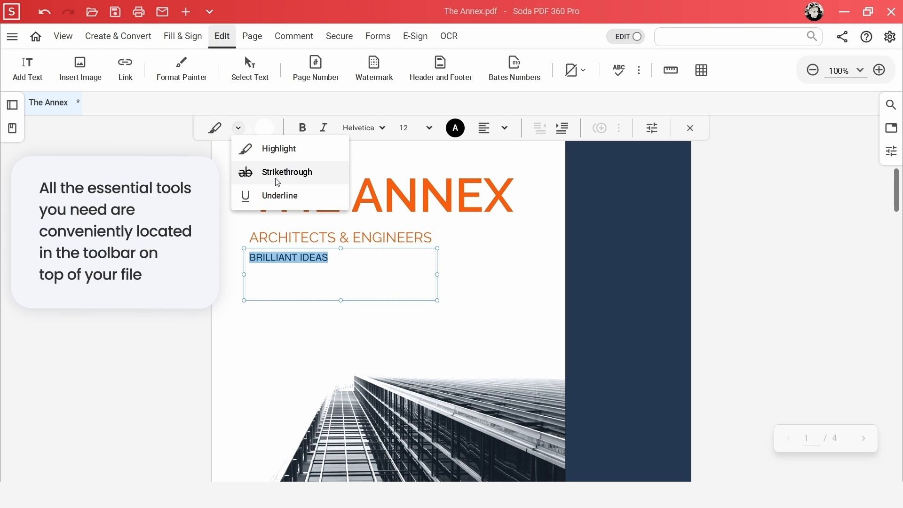
pyautogui.moveTo(302, 128)
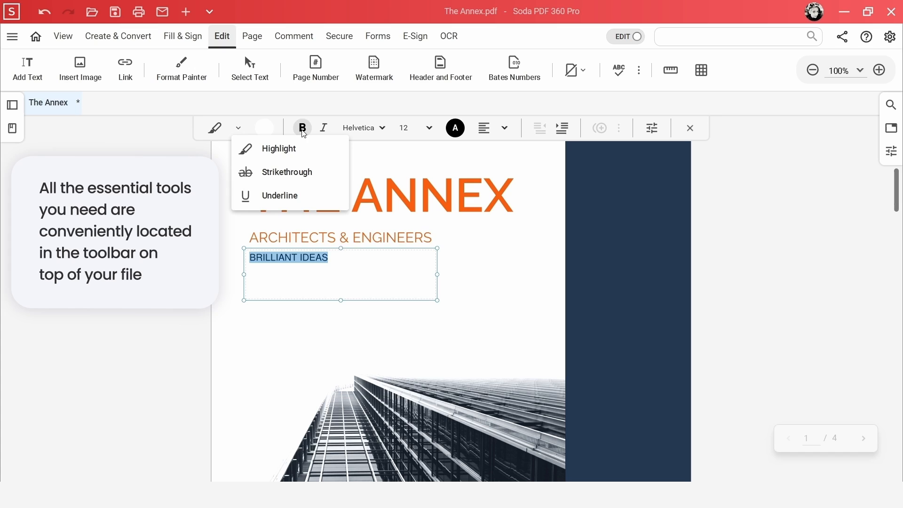
pyautogui.moveTo(382, 131)
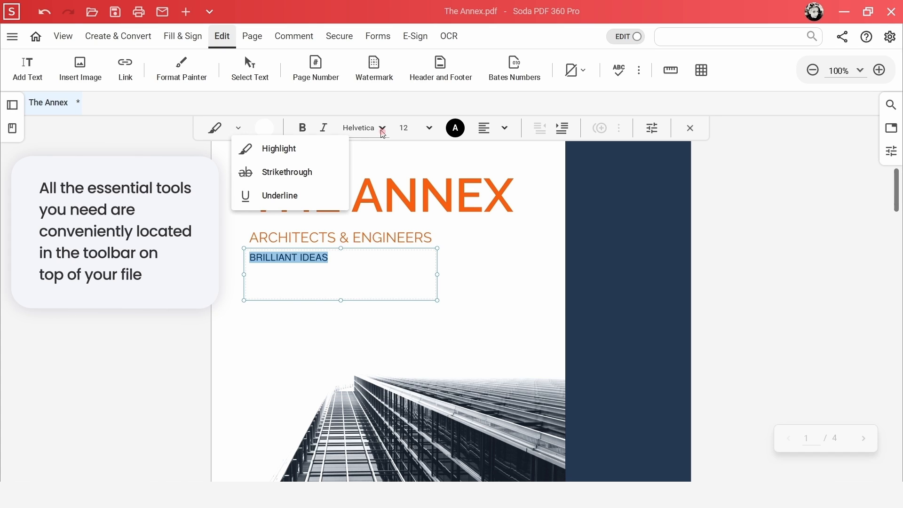
pyautogui.click(364, 127)
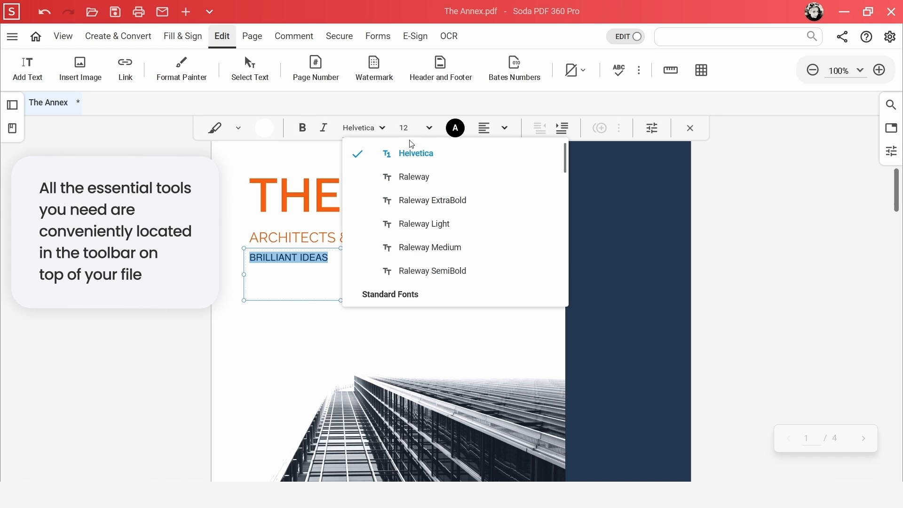
pyautogui.click(454, 128)
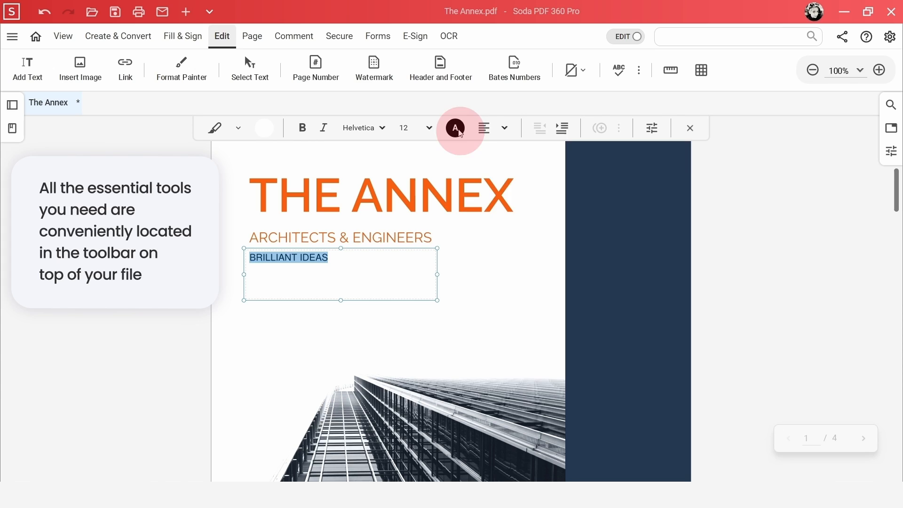
pyautogui.click(454, 127)
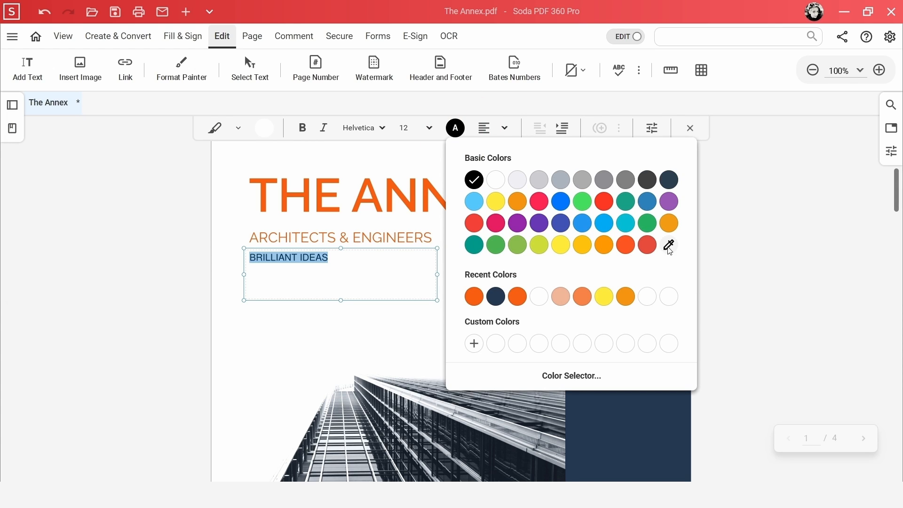
pyautogui.moveTo(581, 297)
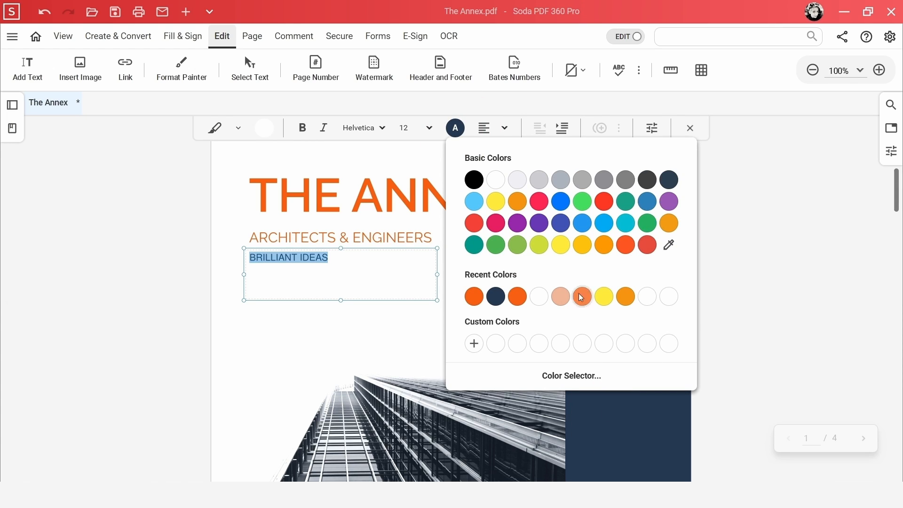
pyautogui.click(504, 127)
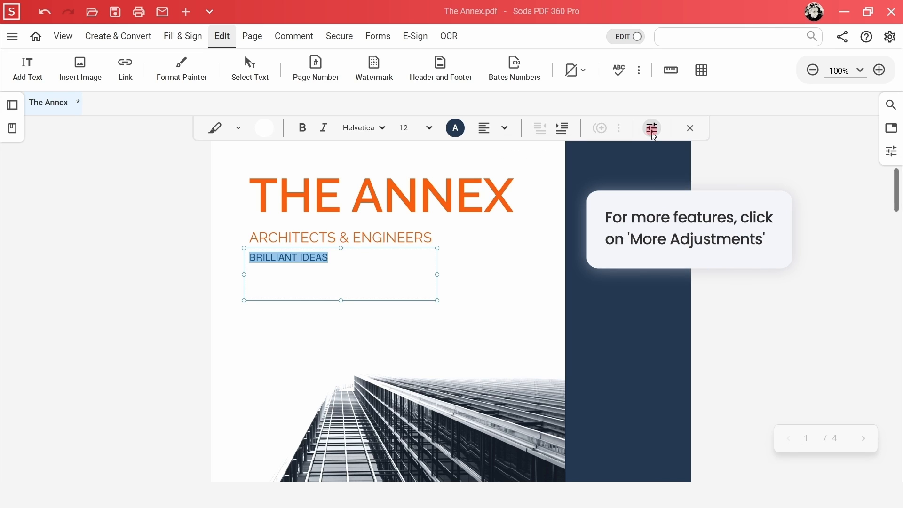
# Step: Open More Adjustments for the text block and view its Font and Paragraph settings
pyautogui.click(652, 127)
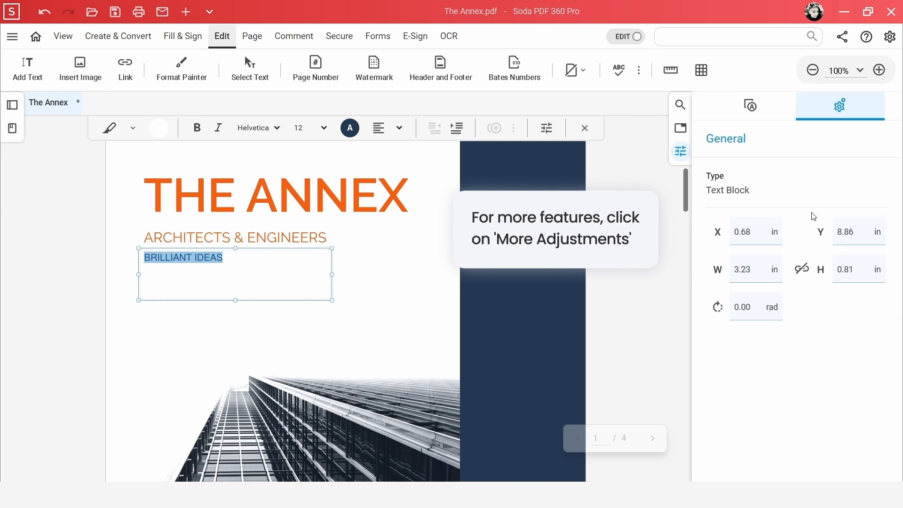
pyautogui.click(750, 105)
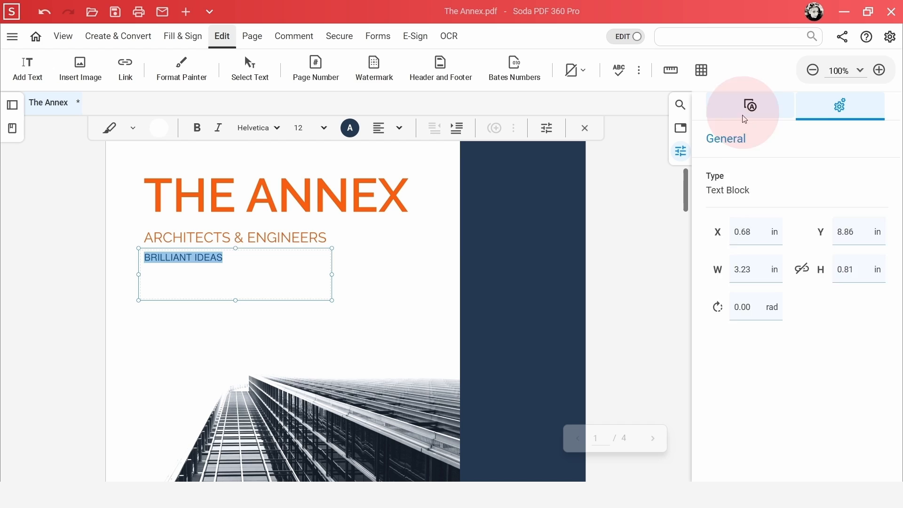
pyautogui.click(750, 105)
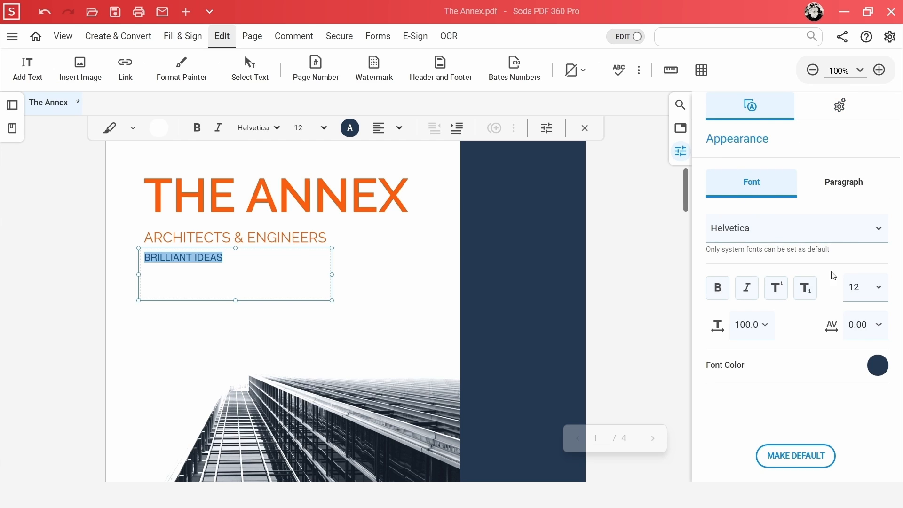
pyautogui.click(842, 182)
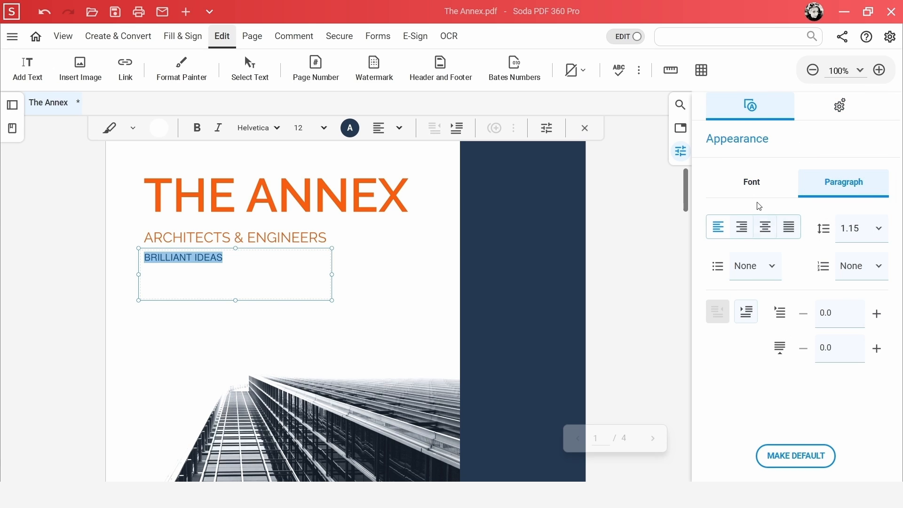
pyautogui.click(751, 182)
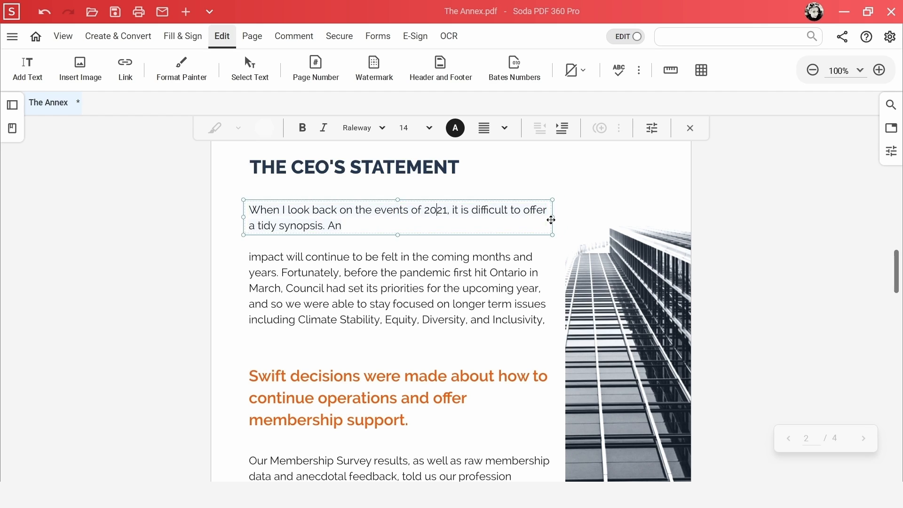
# Step: Scroll down to page 2 to look over its text
pyautogui.scroll(-3)
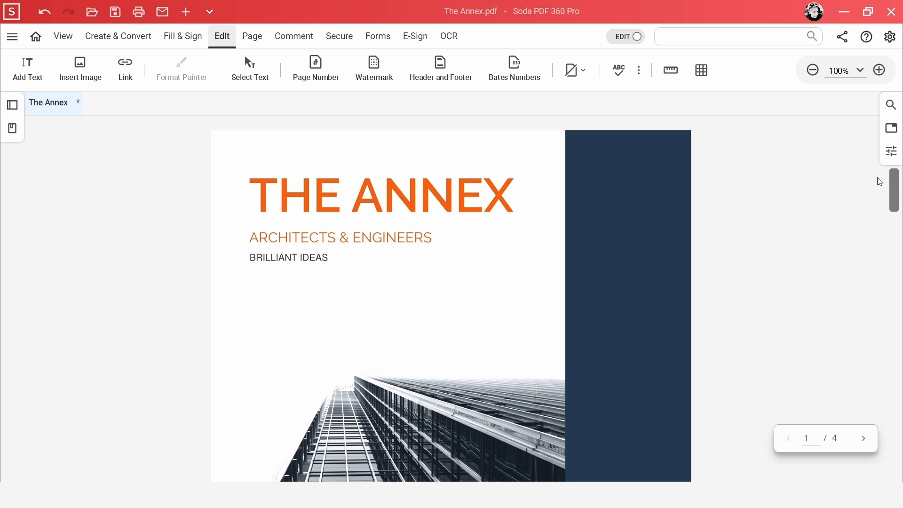
# Step: Copy the ARCHITECTS & ENGINEERS Raleway 18 formatting onto BRILLIANT IDEAS with Format Painter
pyautogui.click(340, 237)
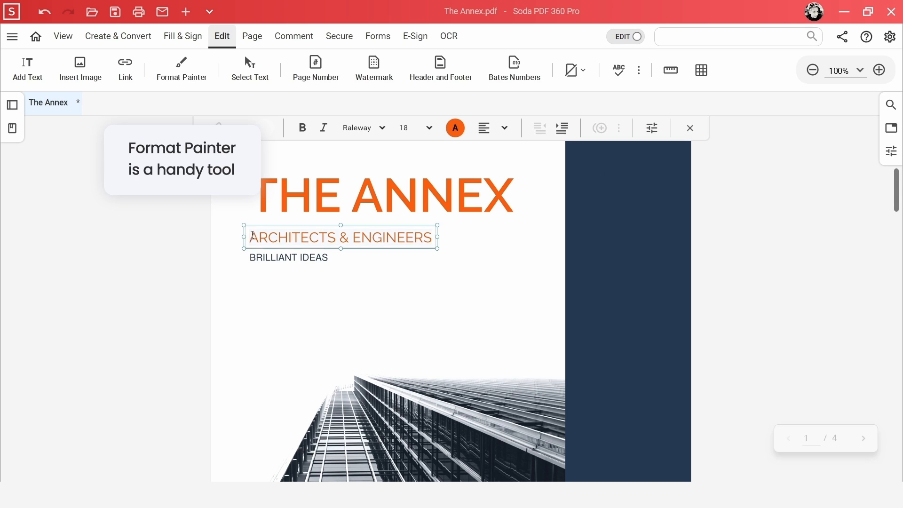
pyautogui.click(181, 69)
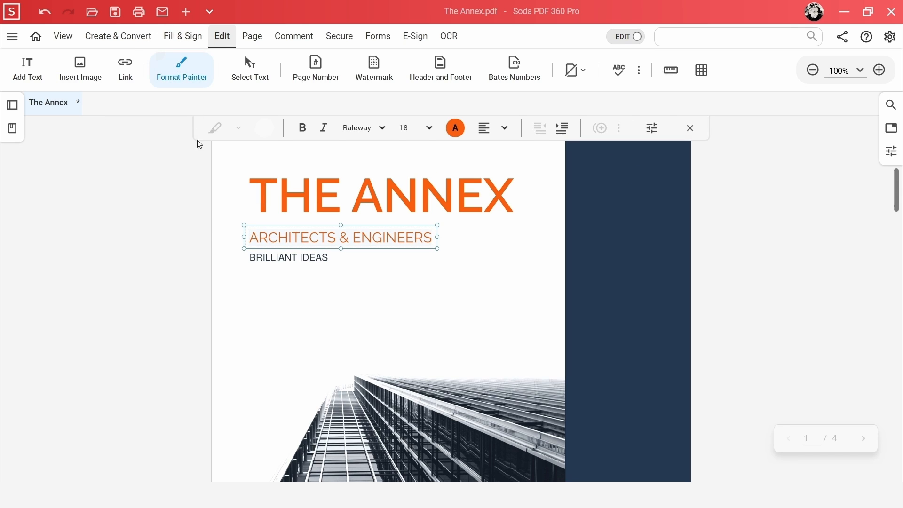
pyautogui.click(182, 69)
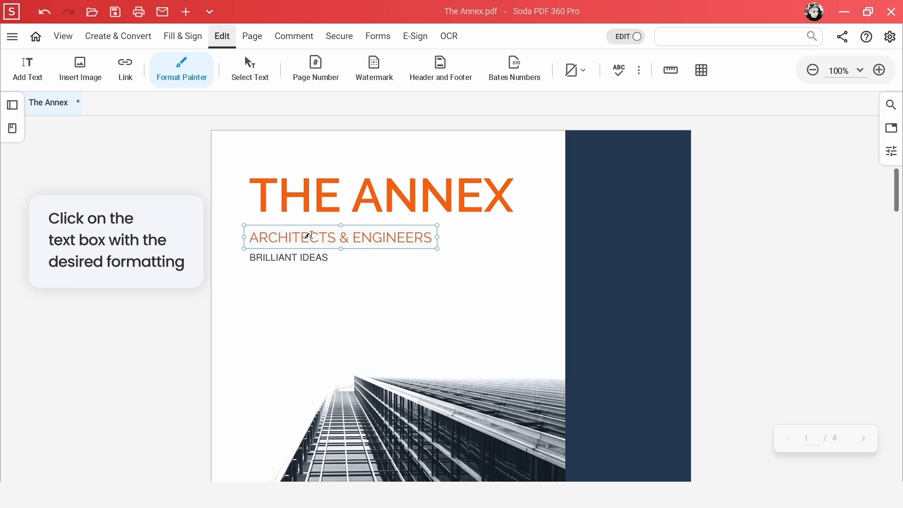
pyautogui.click(339, 237)
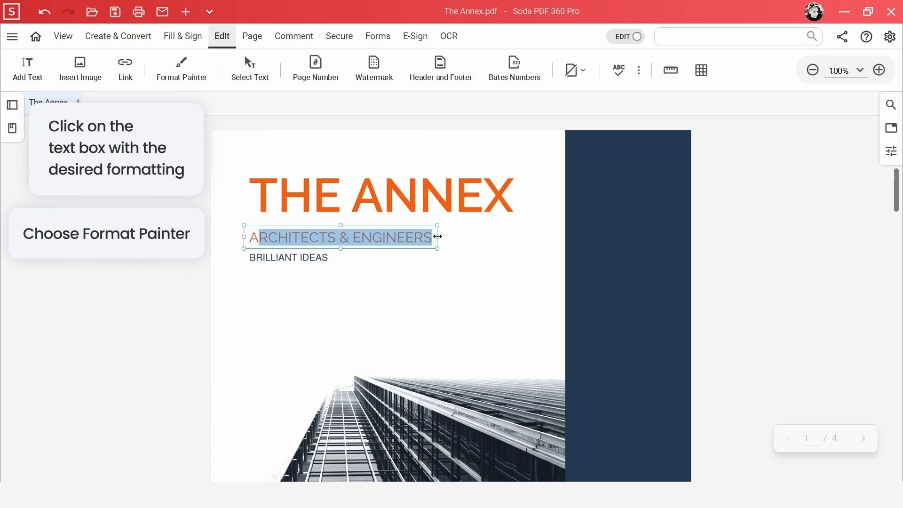
pyautogui.click(181, 69)
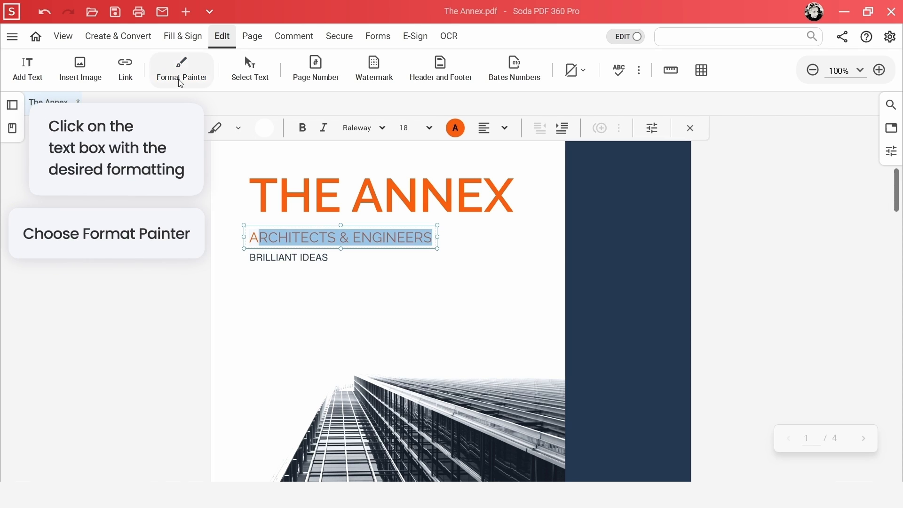
pyautogui.click(182, 69)
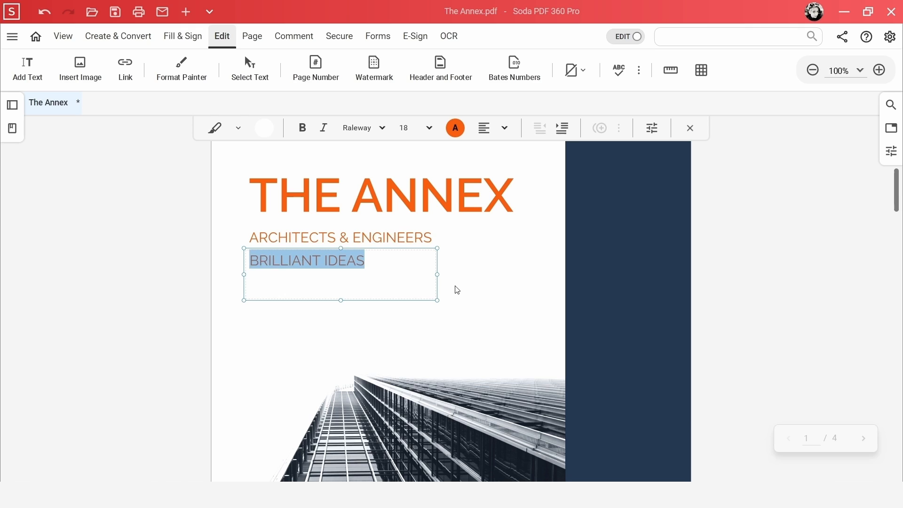
# Step: Change BRILLIANT IDEAS to Raleway Light, deselect it, and scroll the document
pyautogui.click(382, 127)
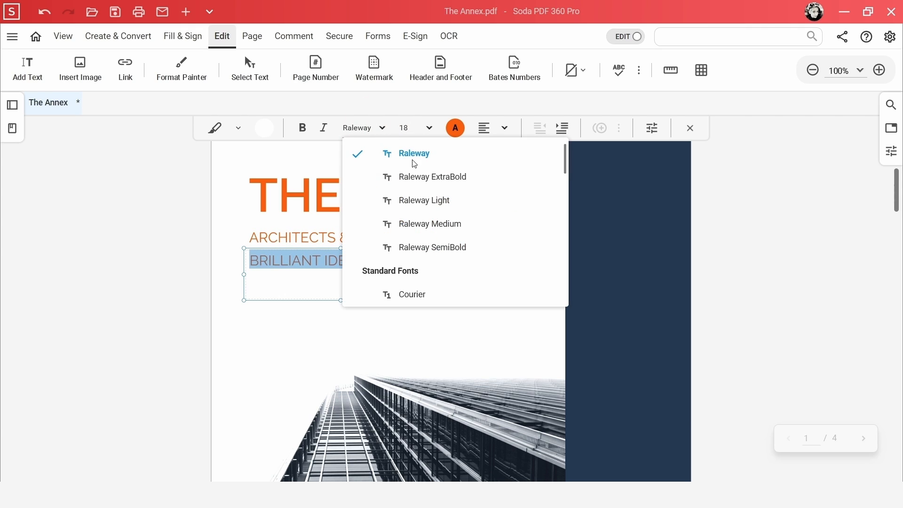
pyautogui.click(424, 200)
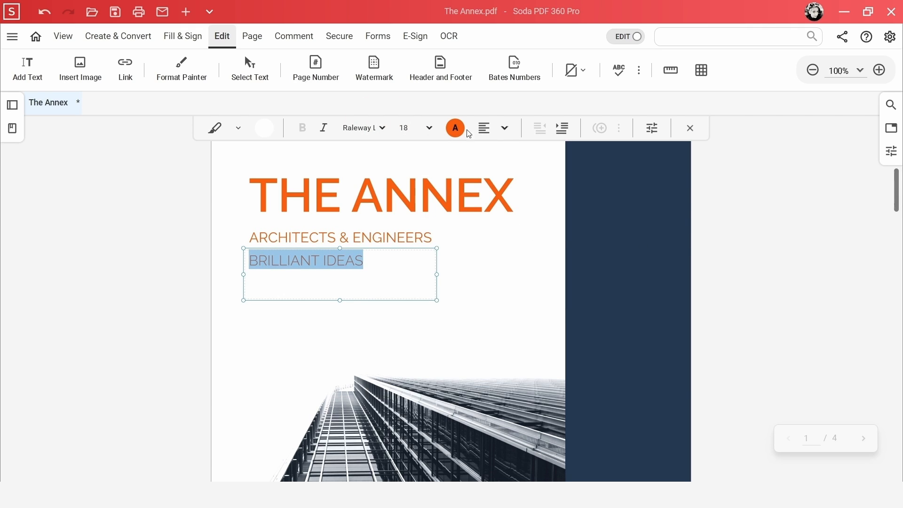
pyautogui.click(455, 128)
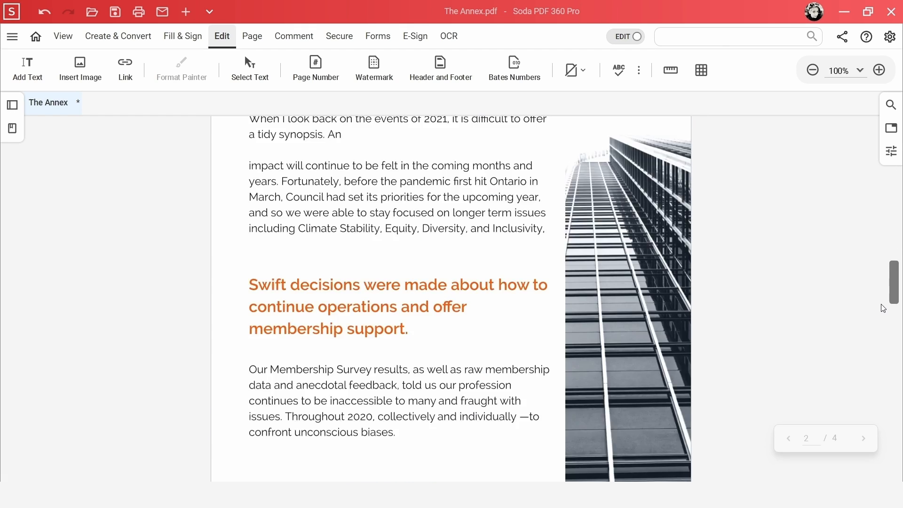
pyautogui.scroll(-3)
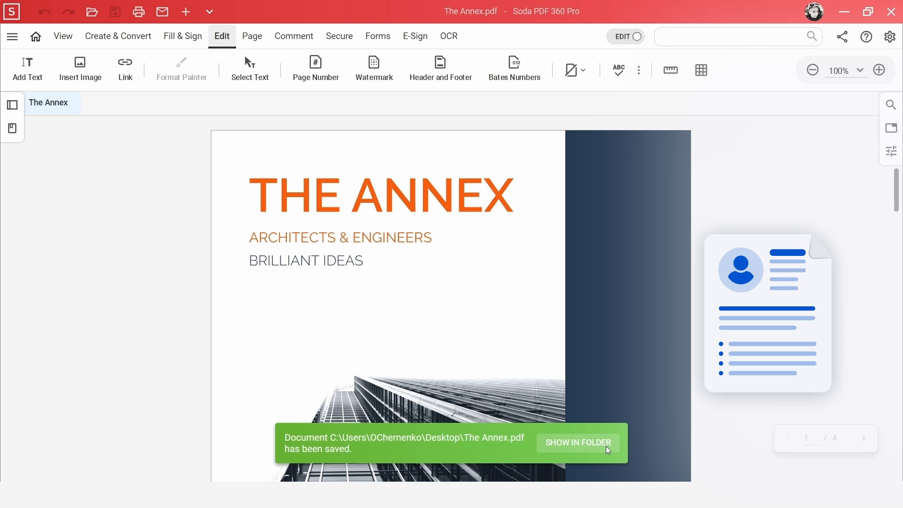
# Step: Show the saved The Annex.pdf in its Desktop folder, then close File Explorer
pyautogui.click(577, 443)
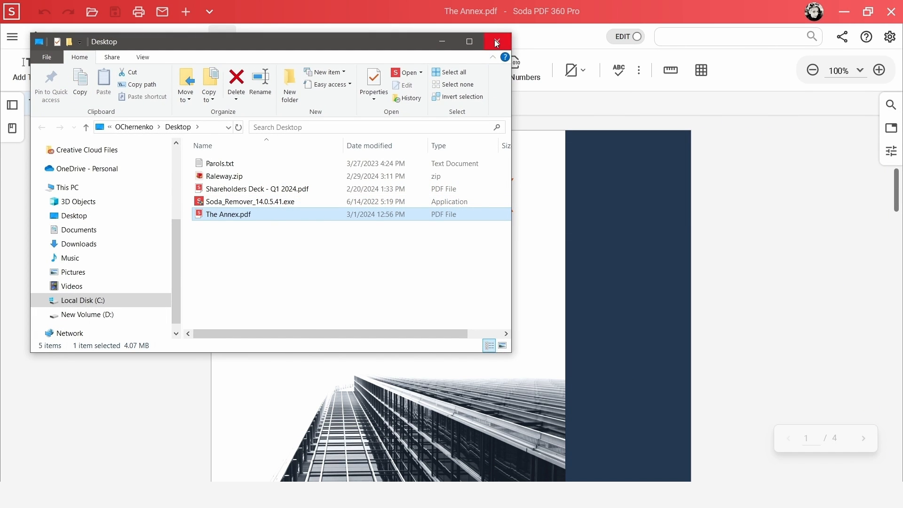
pyautogui.click(495, 42)
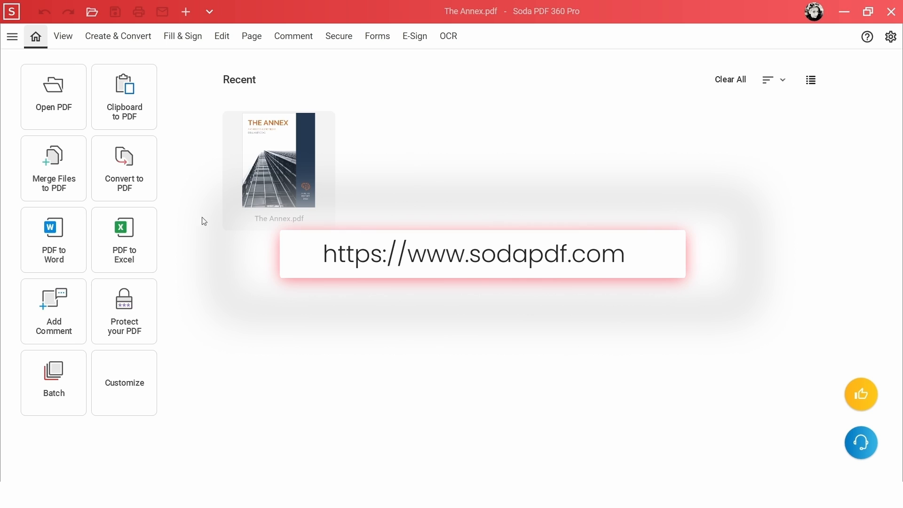